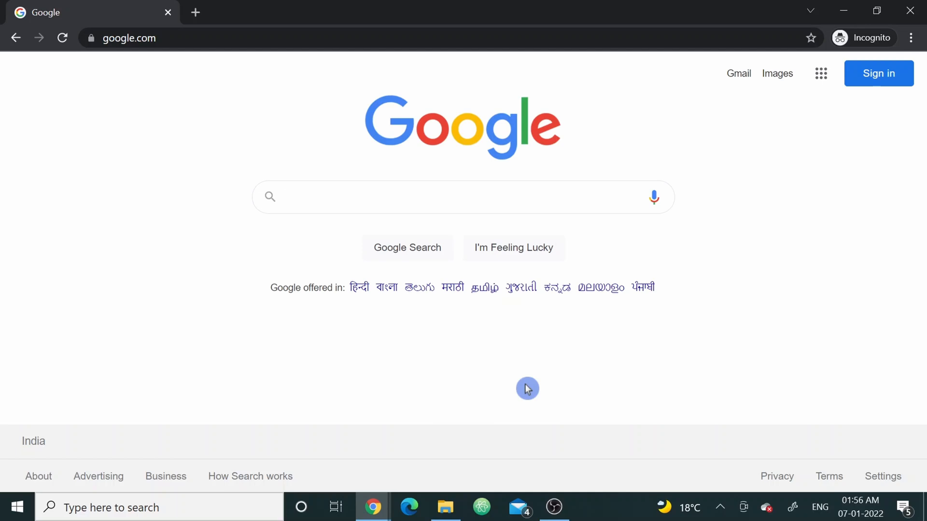
- Load cleanpng.com from the Chrome address bar
click(413, 197)
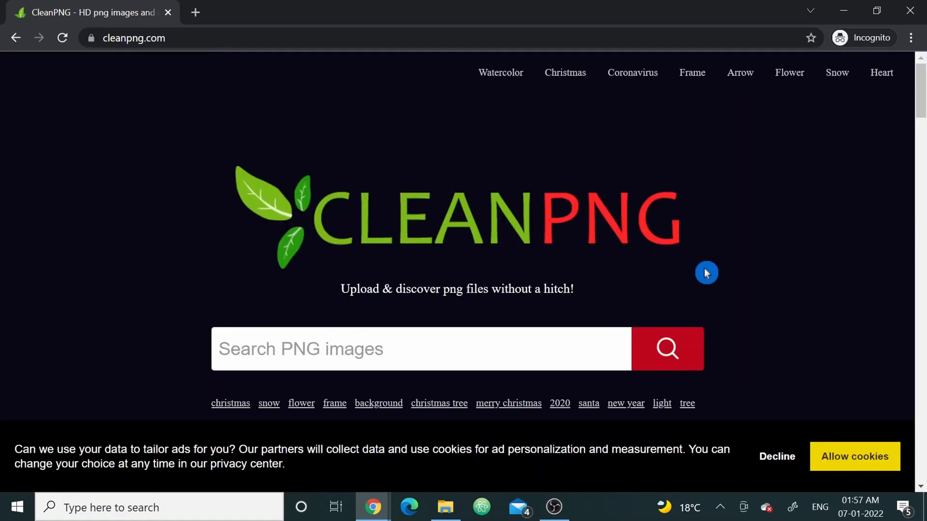
mouse_move(845, 166)
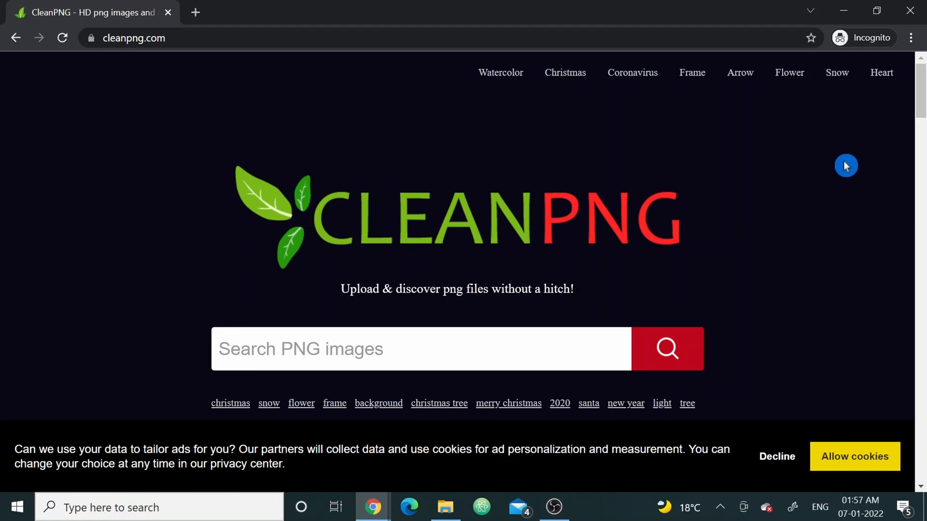
- Scroll the home page's featured holidays and open the Boxing Day collection
scroll(down, 3)
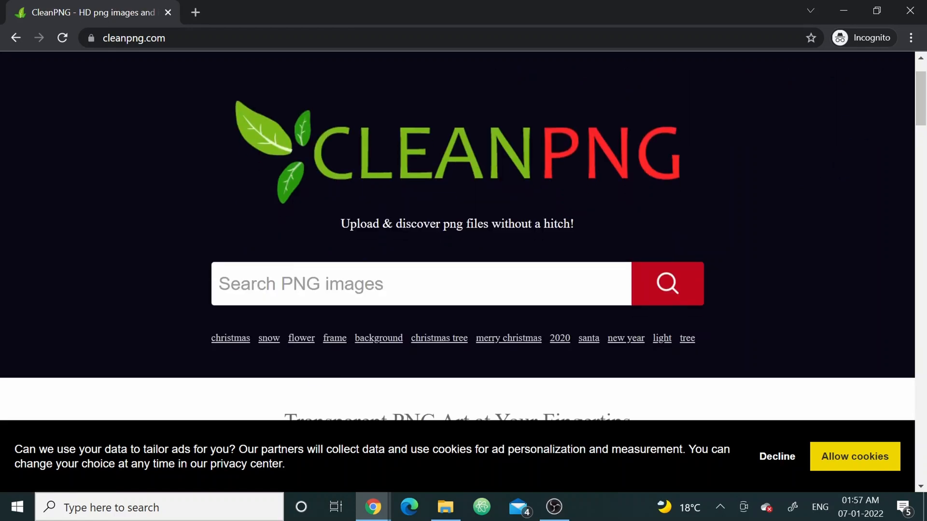
mouse_move(639, 310)
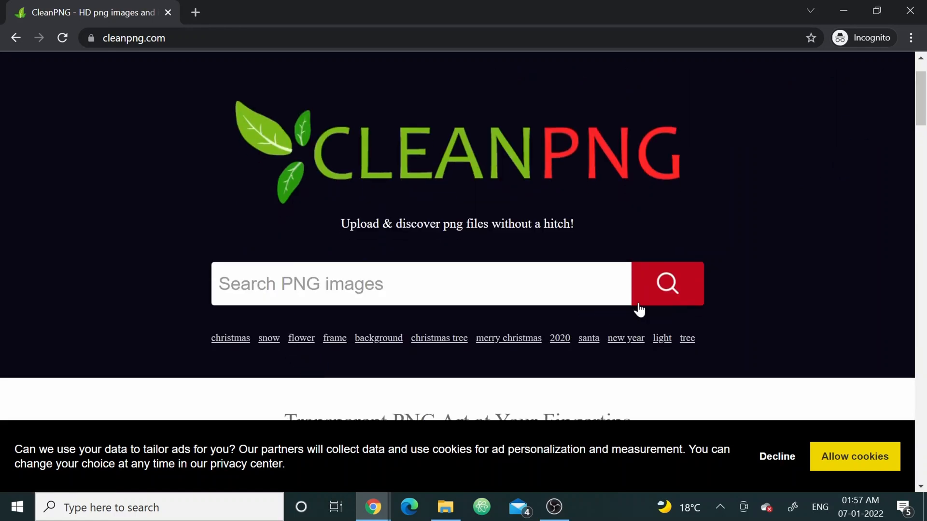
scroll(down, 3)
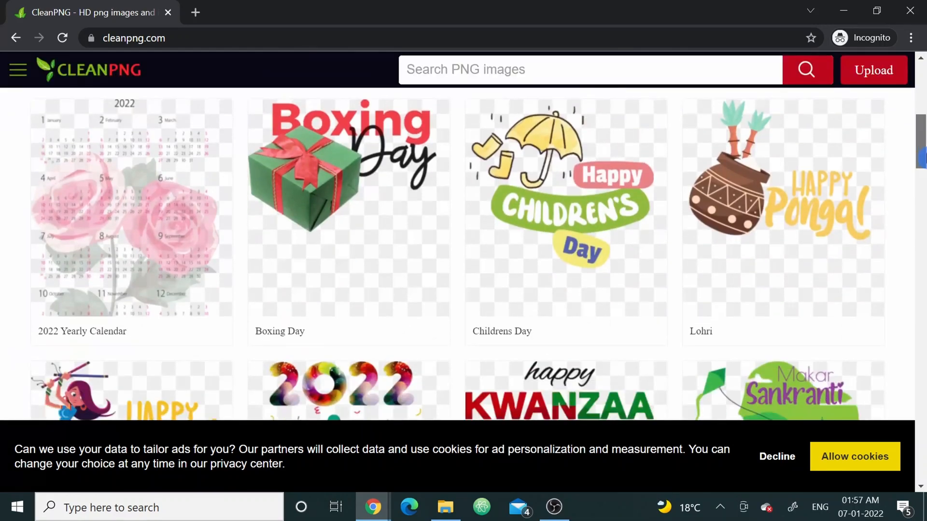
scroll(down, 3)
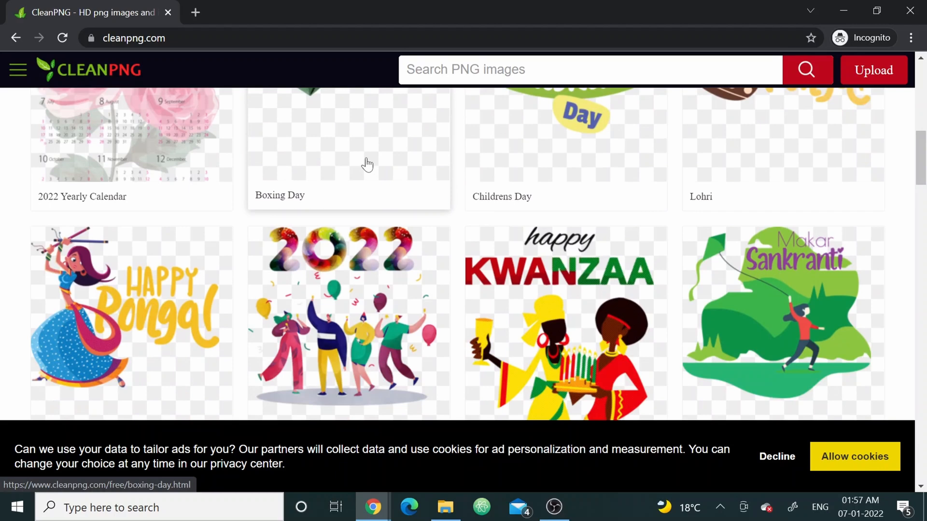
click(348, 147)
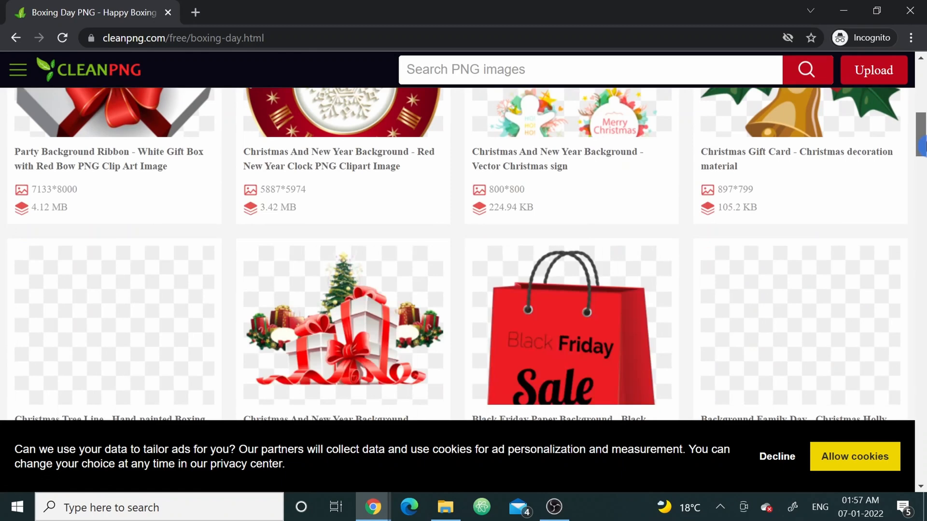
- View the Christmas tree decoration image (800*800, 104.5 KB) and request Free Download
scroll(down, 3)
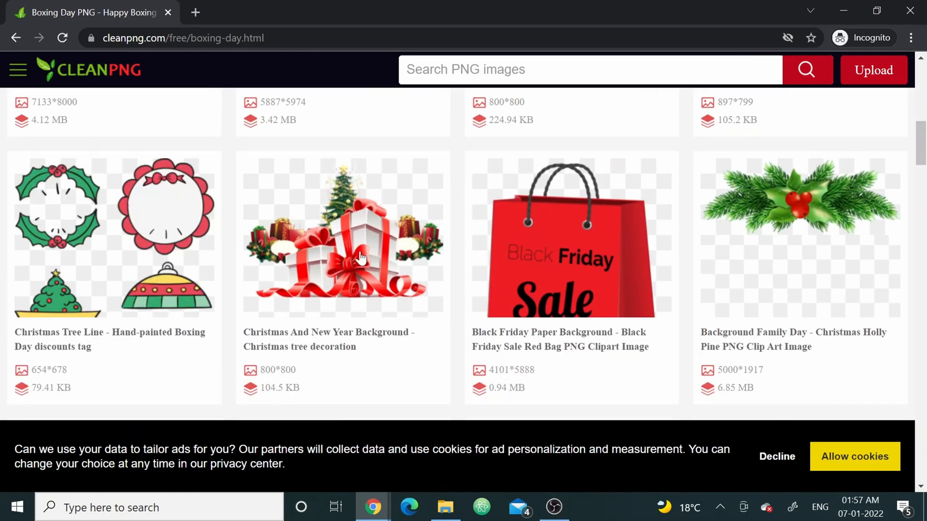
mouse_move(361, 258)
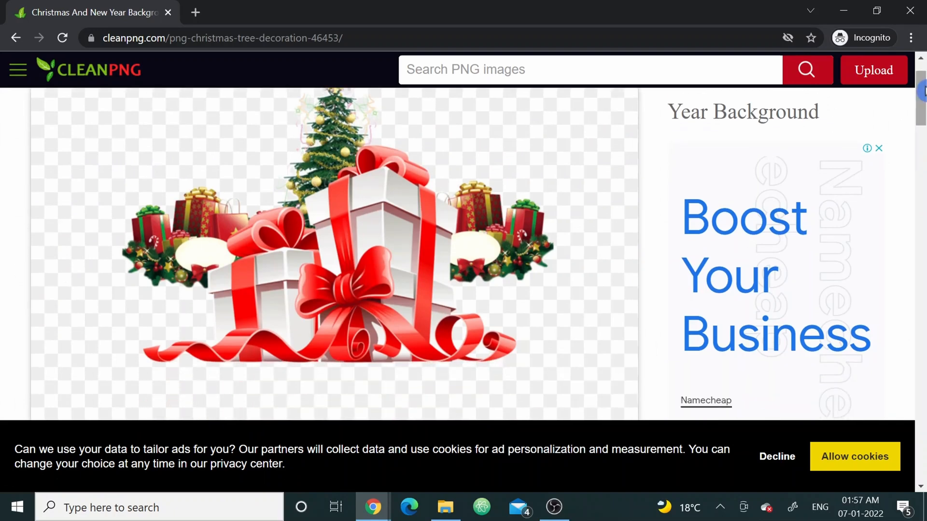
mouse_move(155, 156)
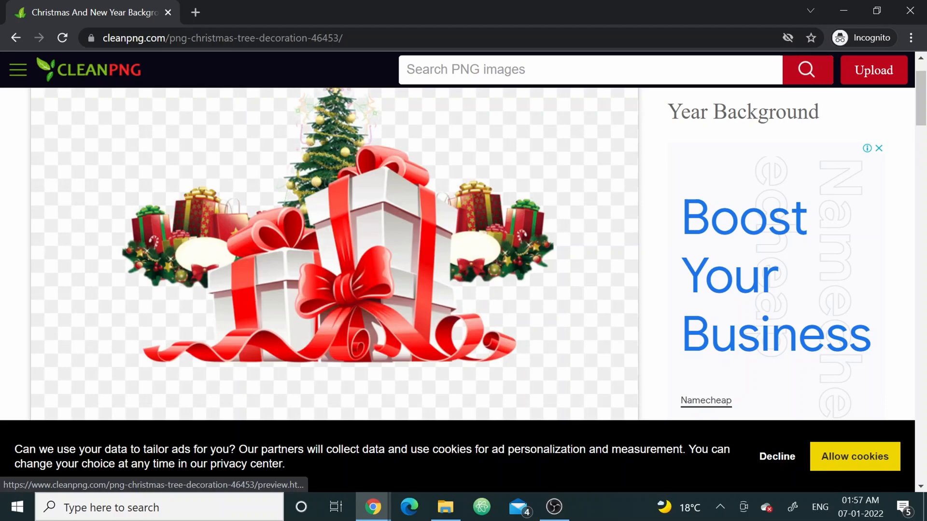
scroll(down, 3)
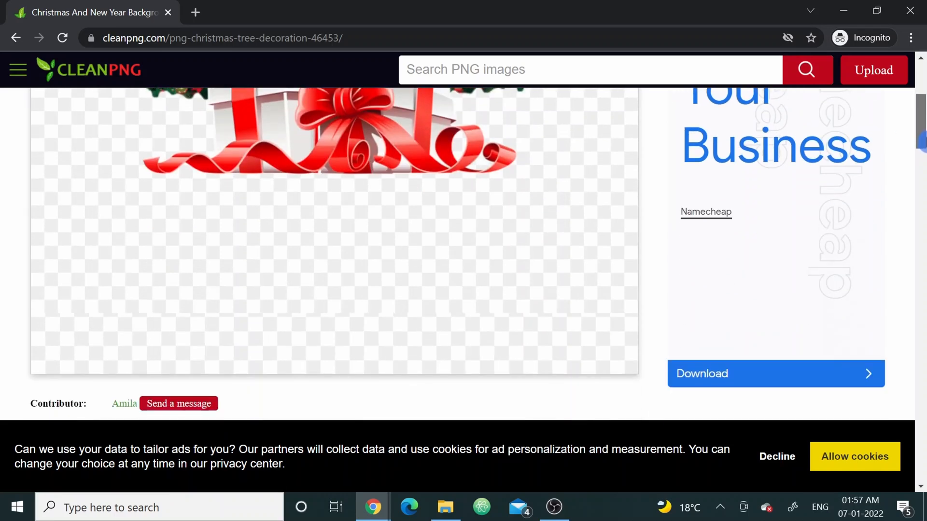
scroll(down, 3)
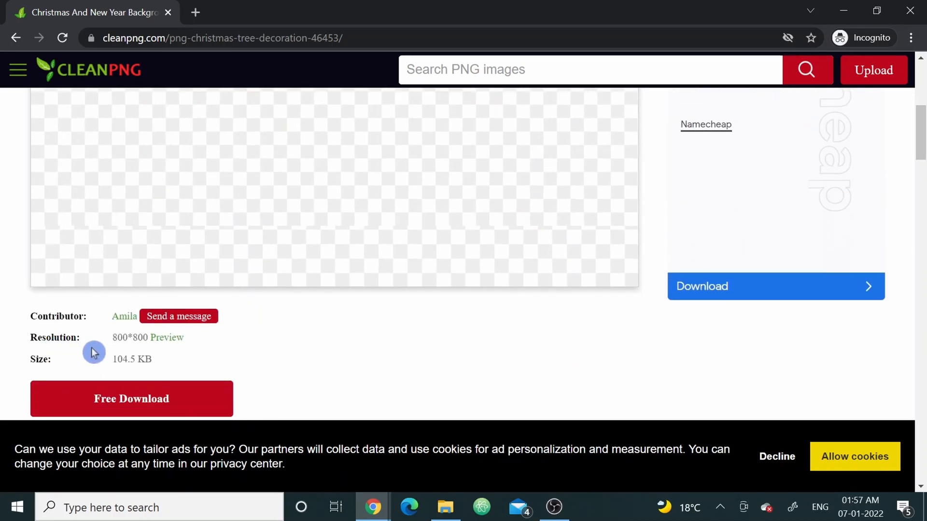
mouse_move(130, 372)
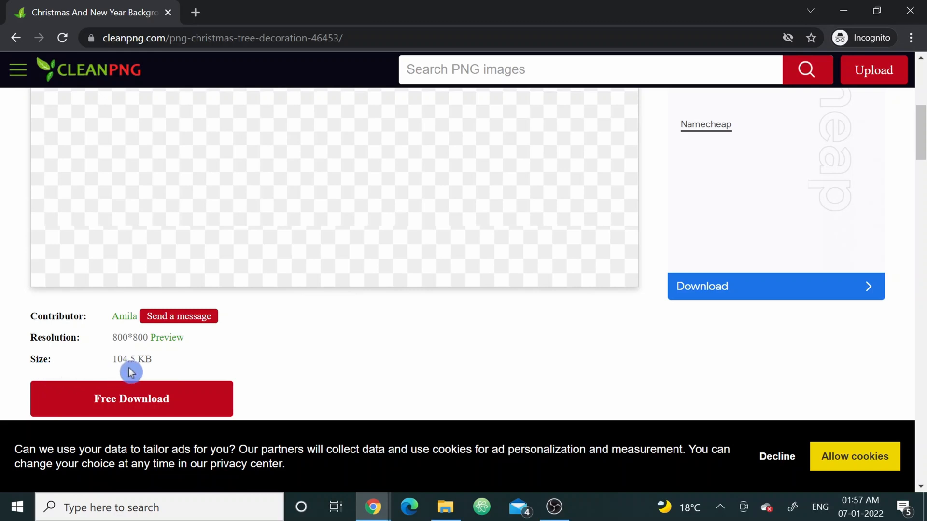
mouse_move(291, 379)
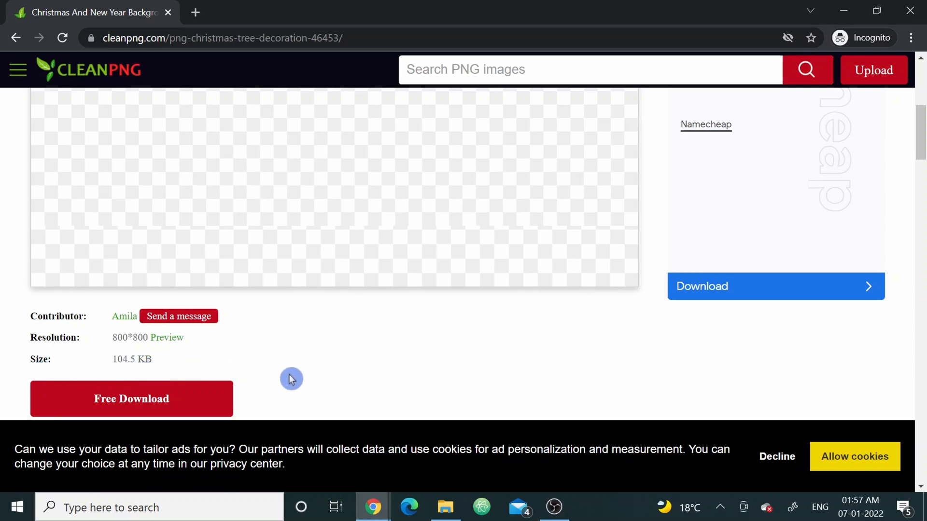
mouse_move(113, 412)
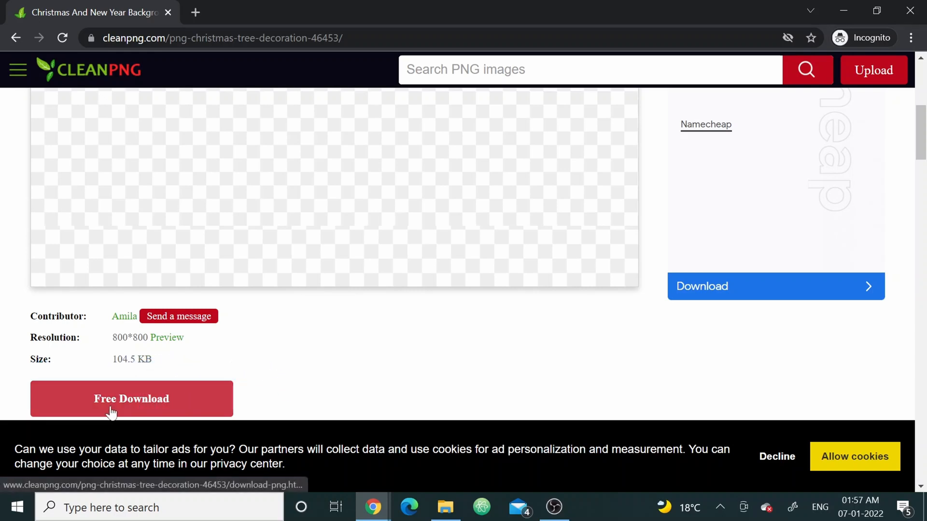
scroll(down, 3)
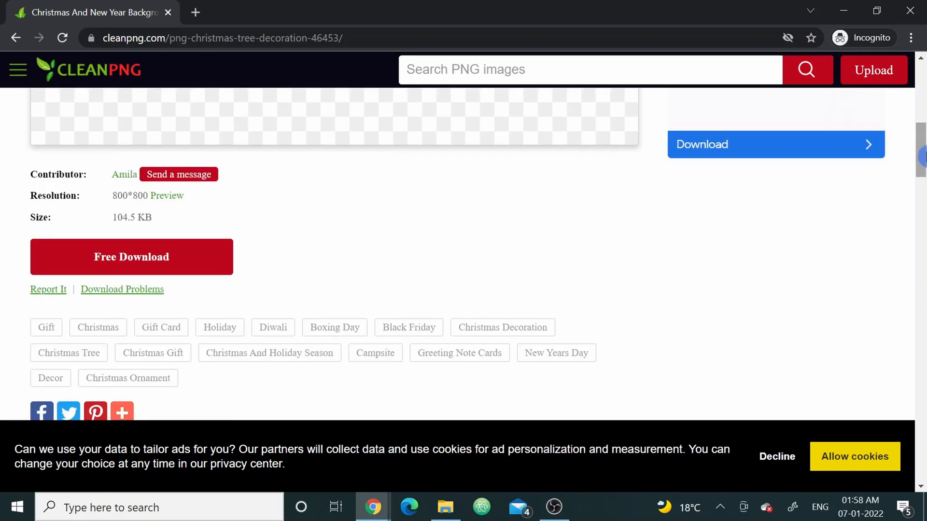
click(15, 38)
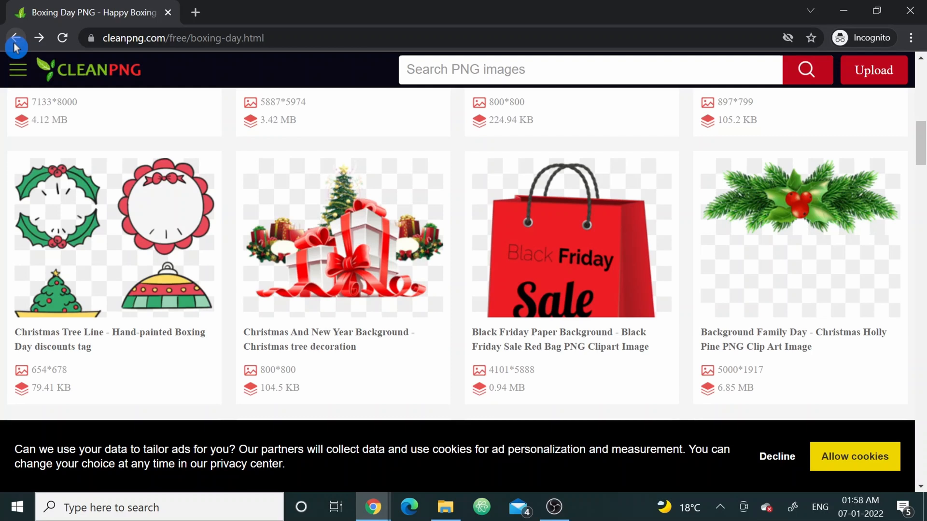
- Search CleanPNG for 'car' to get the Car Transparent Images results
click(15, 37)
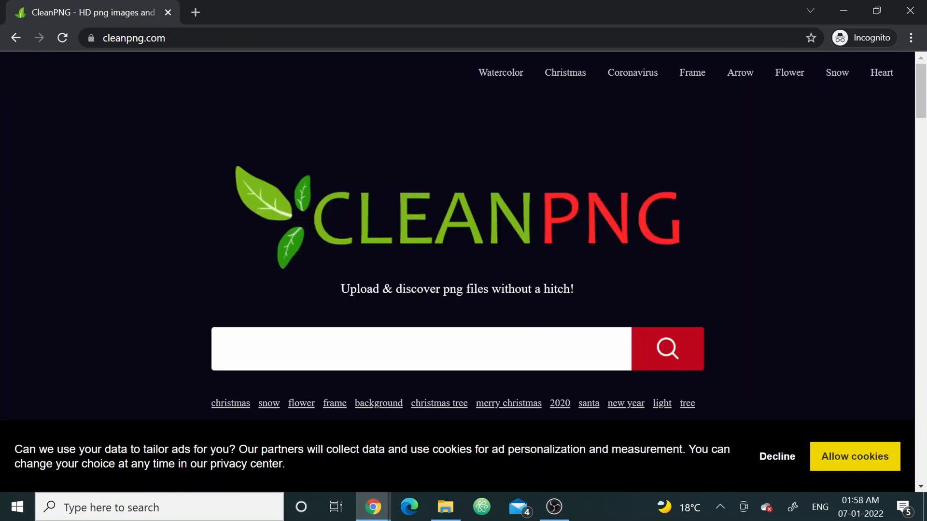
text(car)
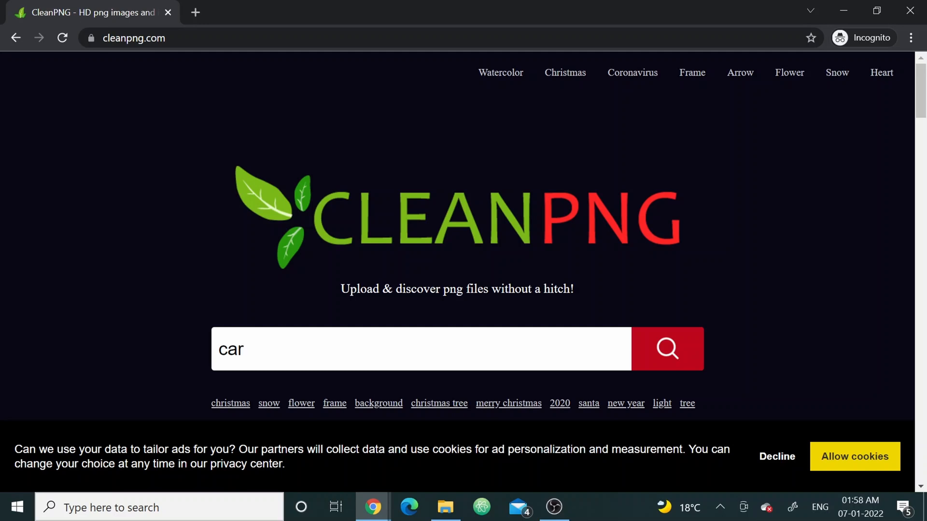
click(666, 349)
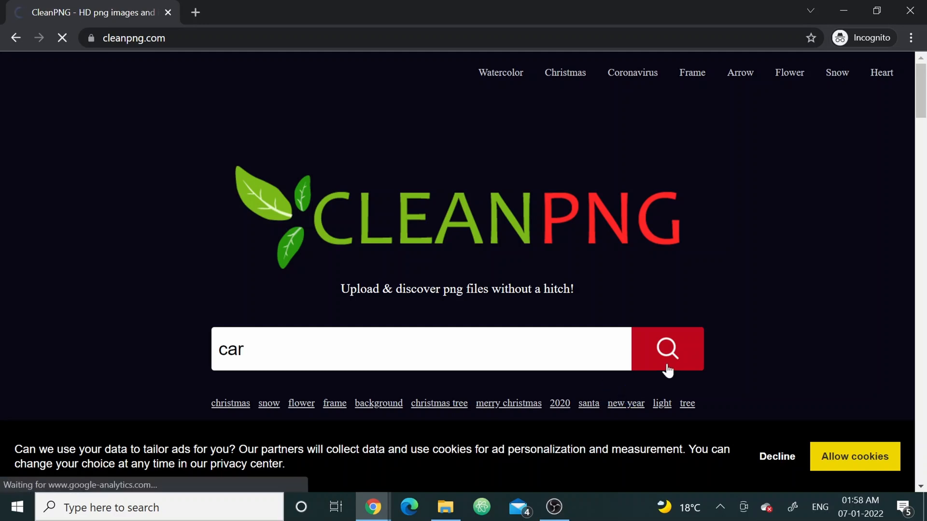
click(666, 348)
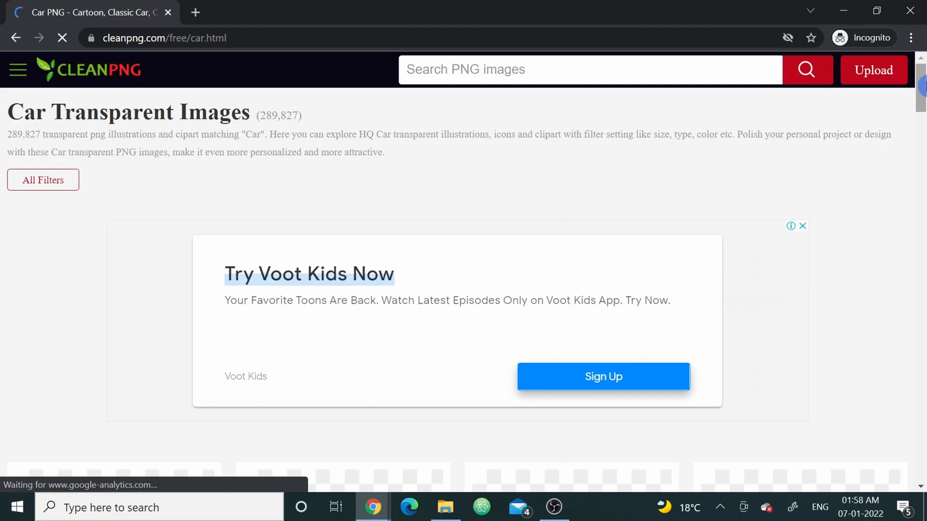
- Scroll through the 289,827 car results and back up near the top
scroll(down, 3)
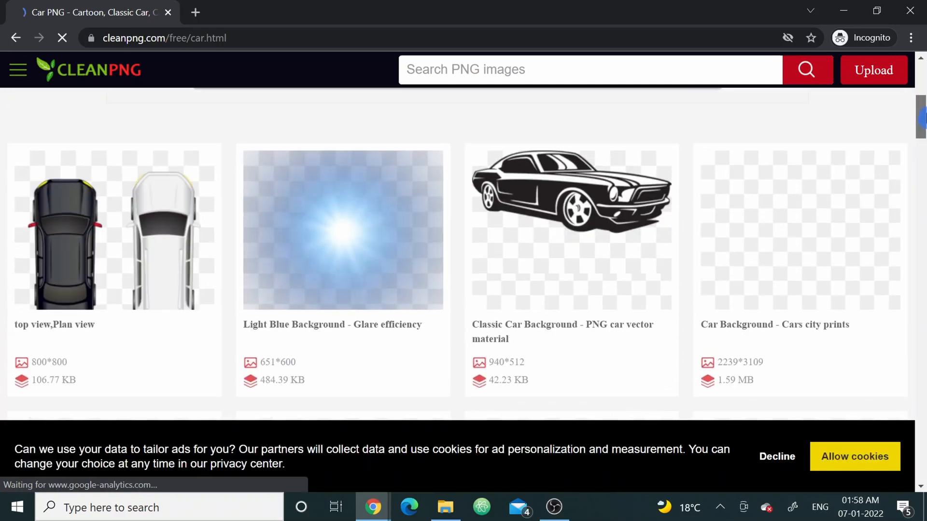
scroll(down, 3)
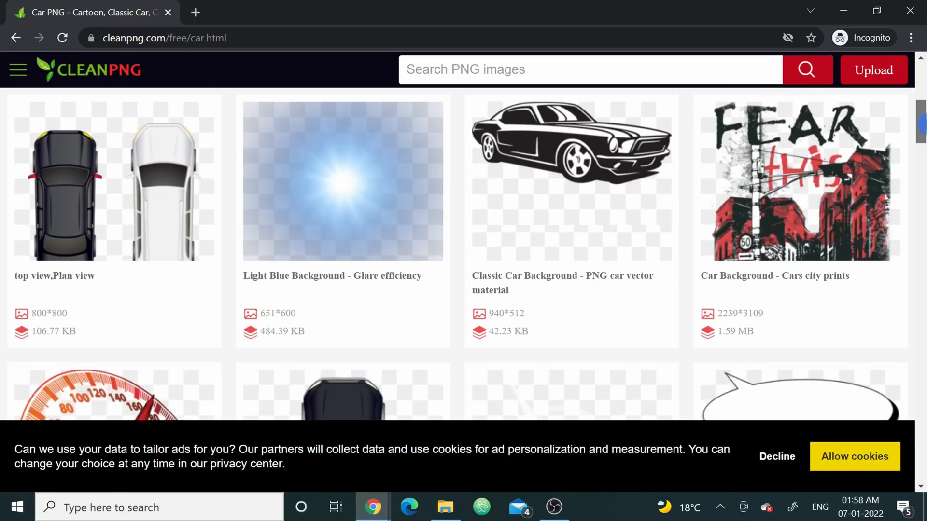
scroll(down, 3)
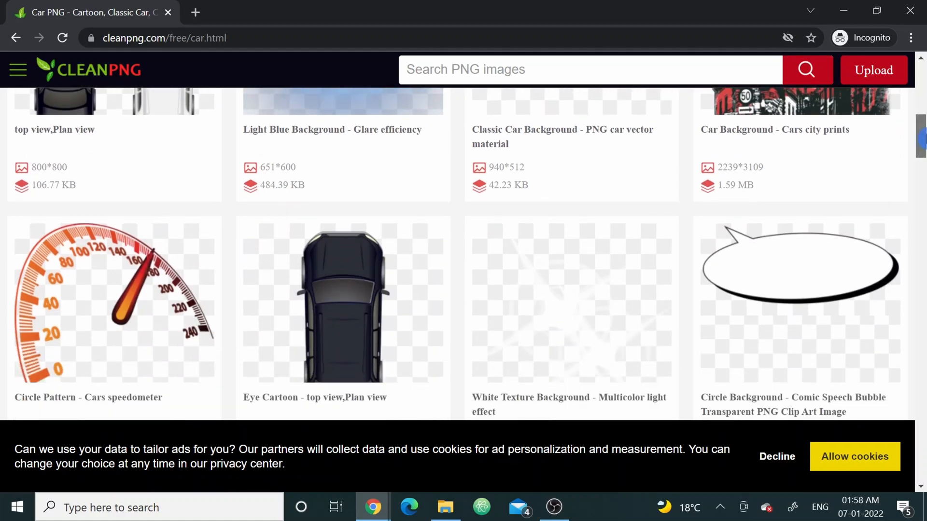
scroll(down, 3)
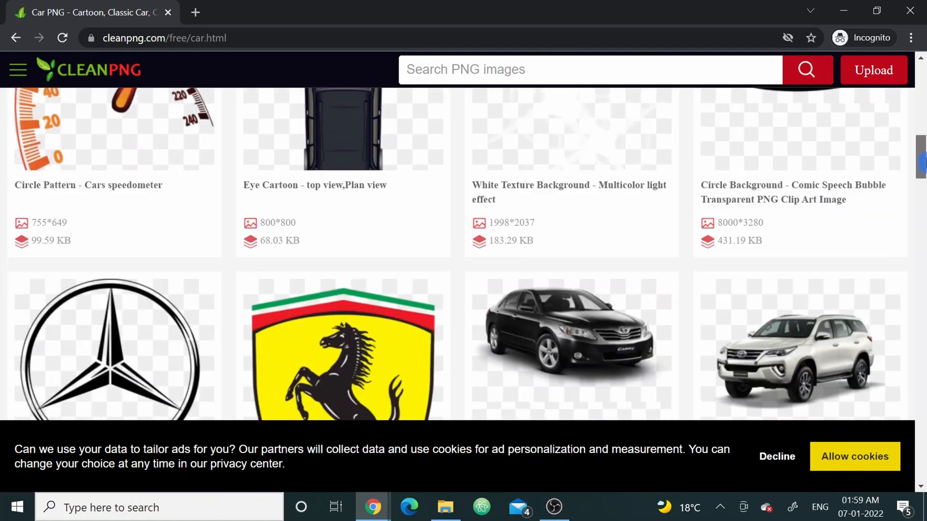
scroll(up, 3)
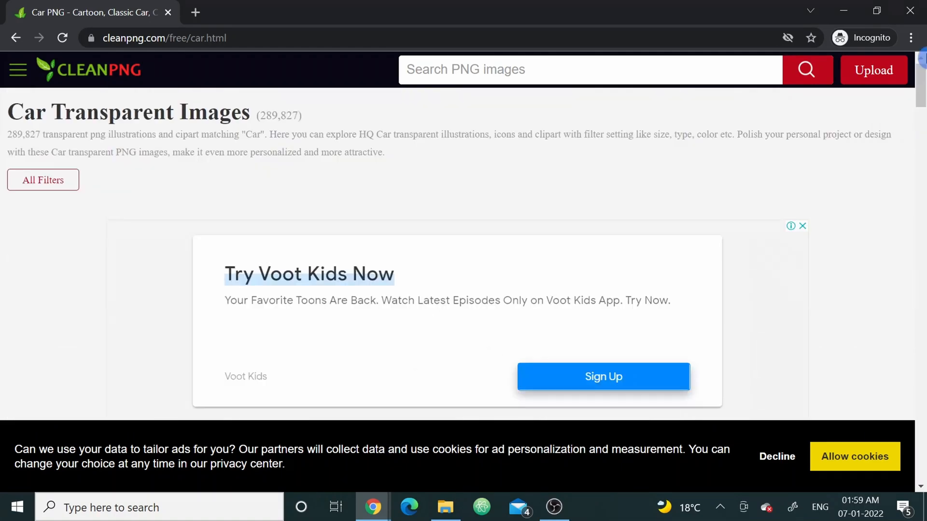
- Search for 'tree' and scroll down to the Date Tree Leaf palm tree clipart
click(590, 69)
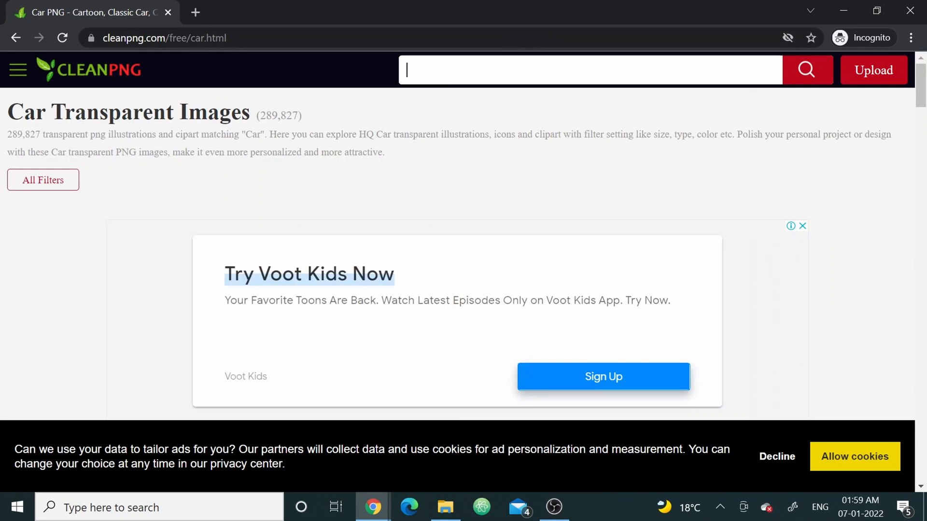
text(tree)
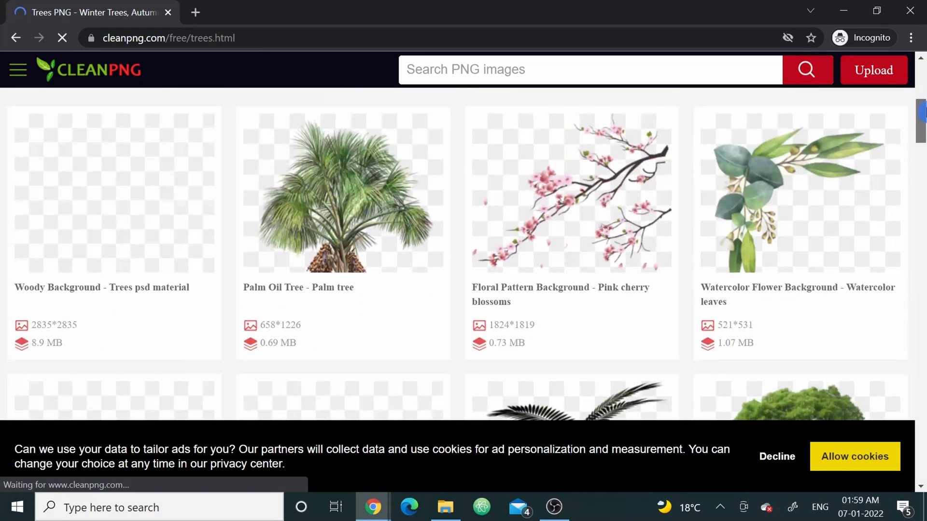
scroll(down, 3)
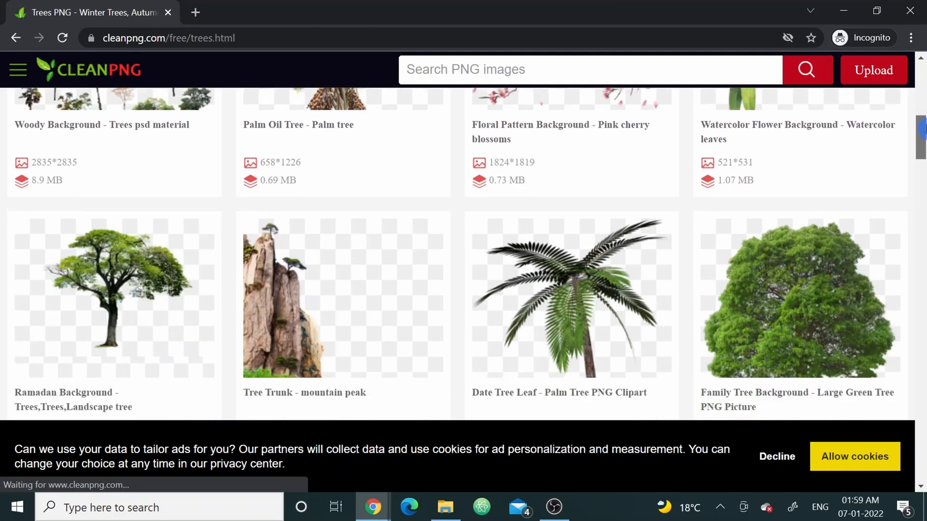
scroll(down, 3)
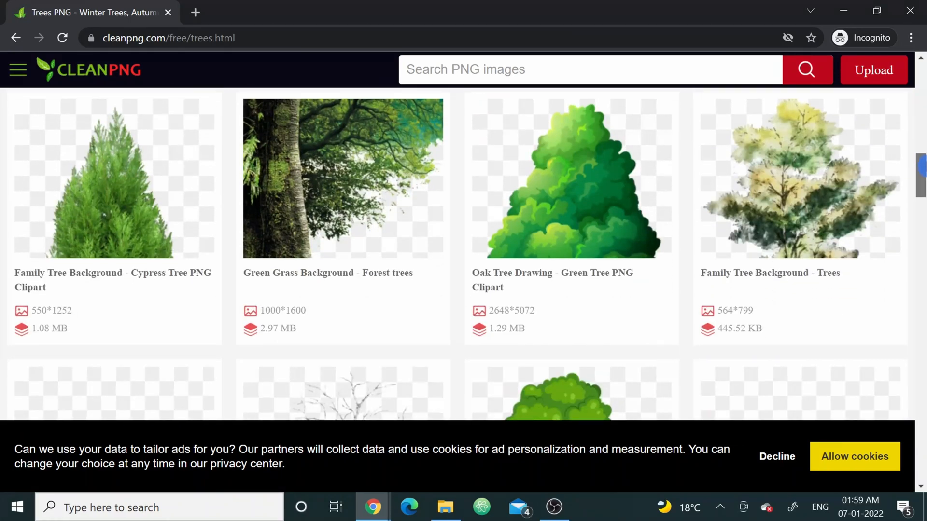
scroll(down, 3)
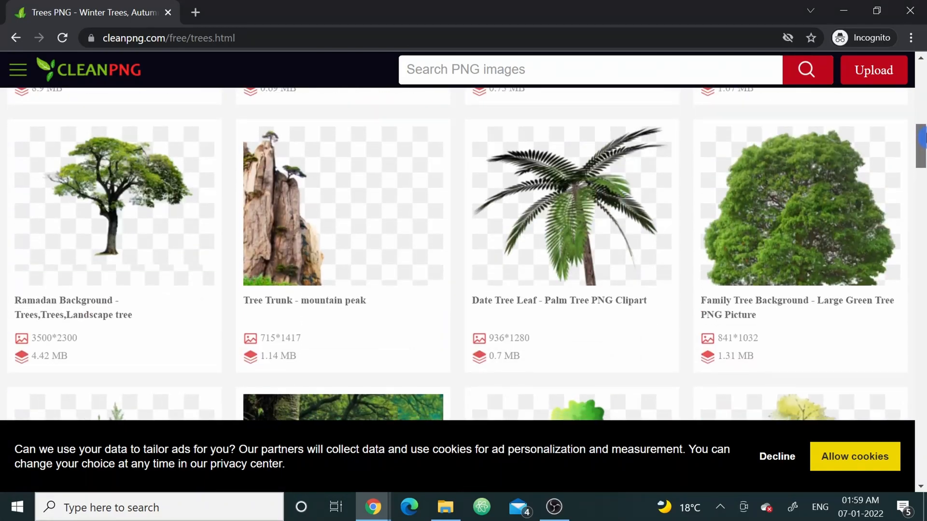
scroll(down, 3)
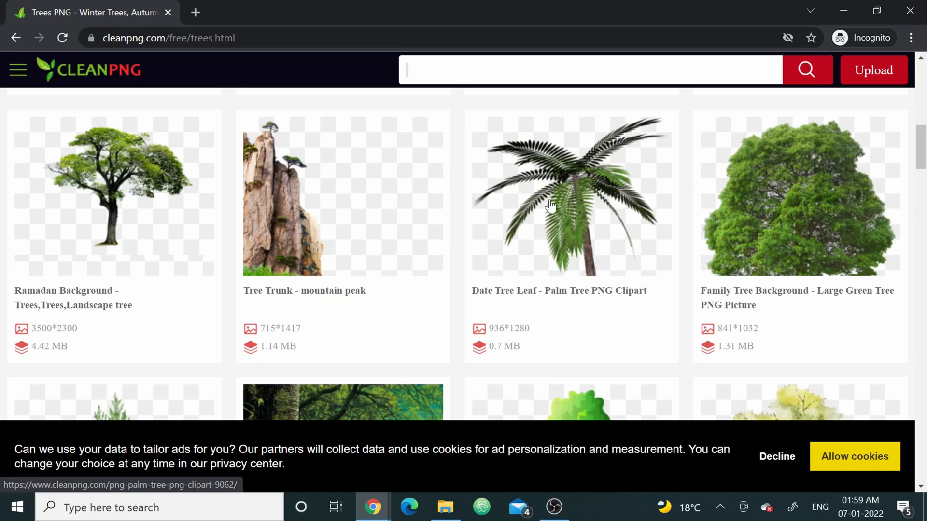
mouse_move(618, 194)
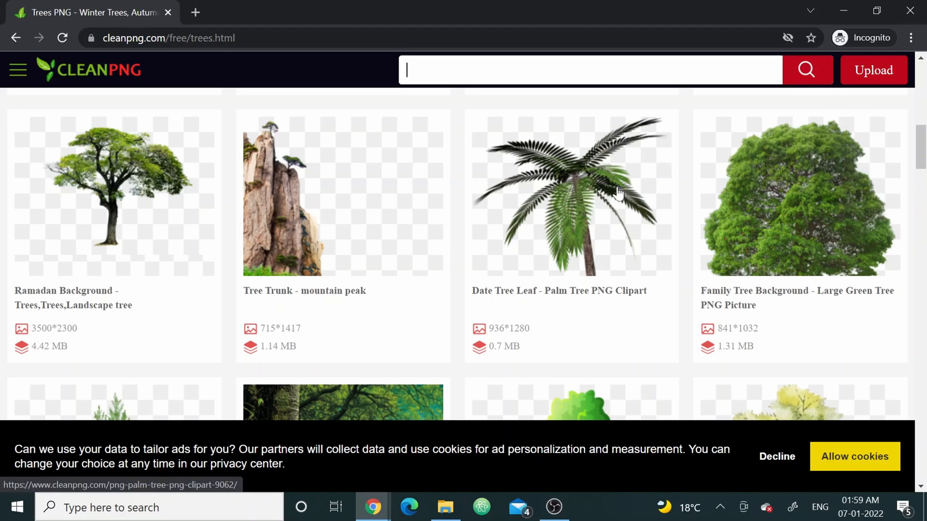
- Open the Date Tree Leaf palm tree image and scroll to its Free Download details
click(570, 195)
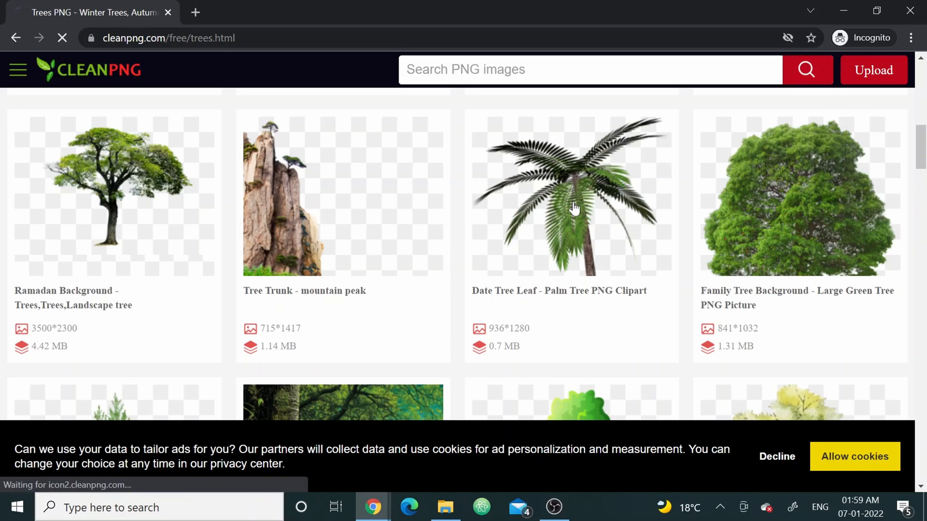
click(571, 195)
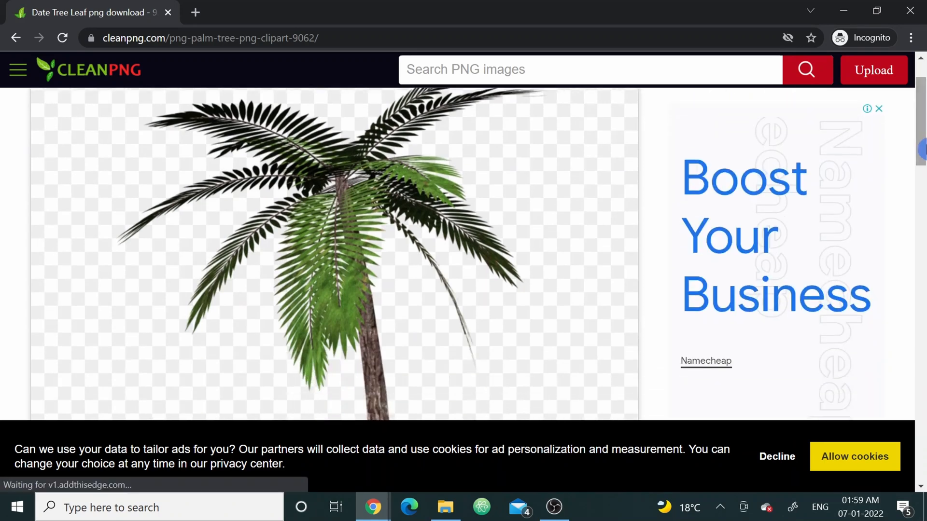
mouse_move(108, 219)
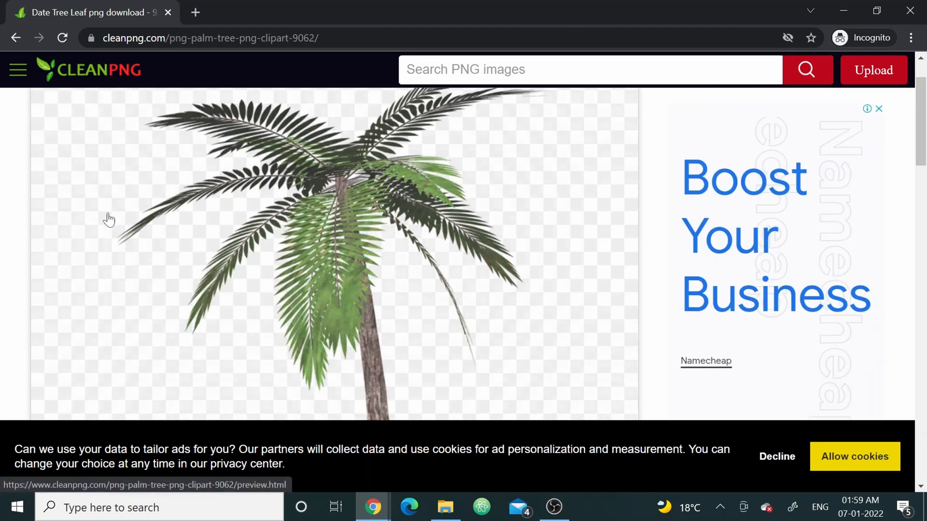
scroll(down, 3)
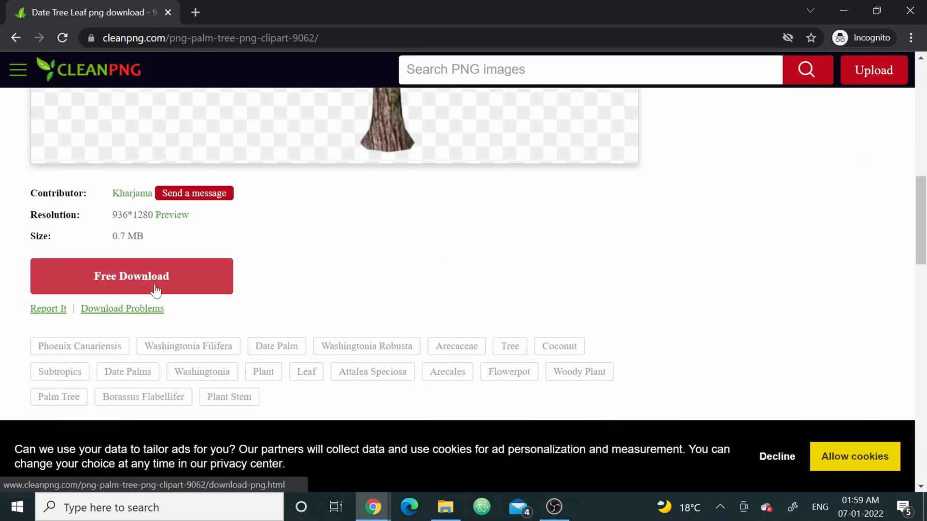